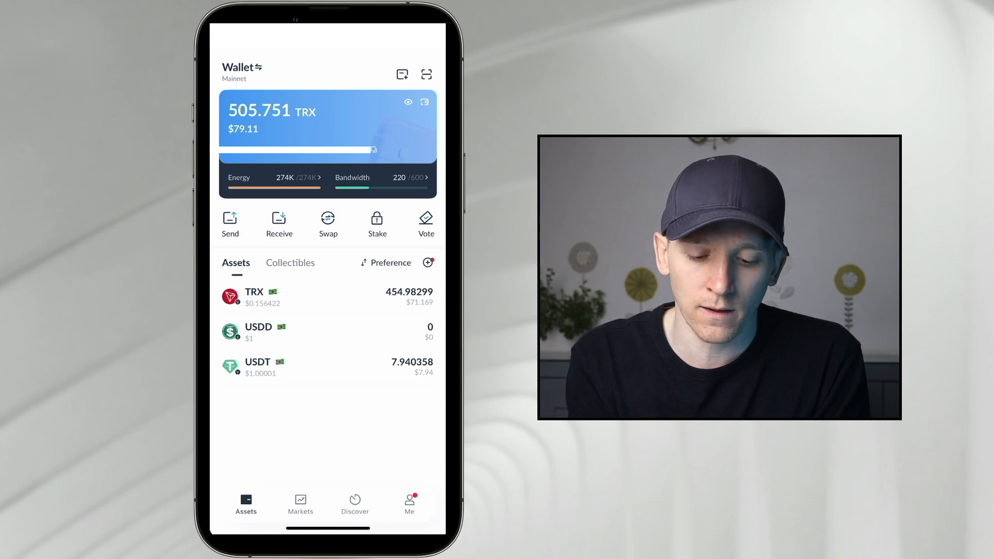
- In Stake for Resources & Rewards, compare Energy estimates for staking 100%, 75% and 50% of TRX
{"action": "left_click", "coordinate": [377, 223]}
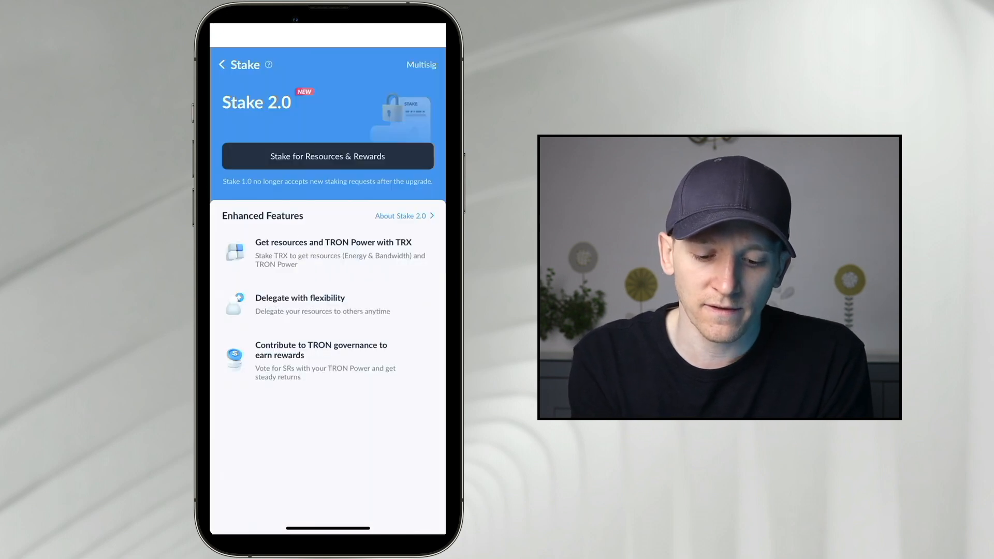
{"action": "left_click", "coordinate": [328, 157]}
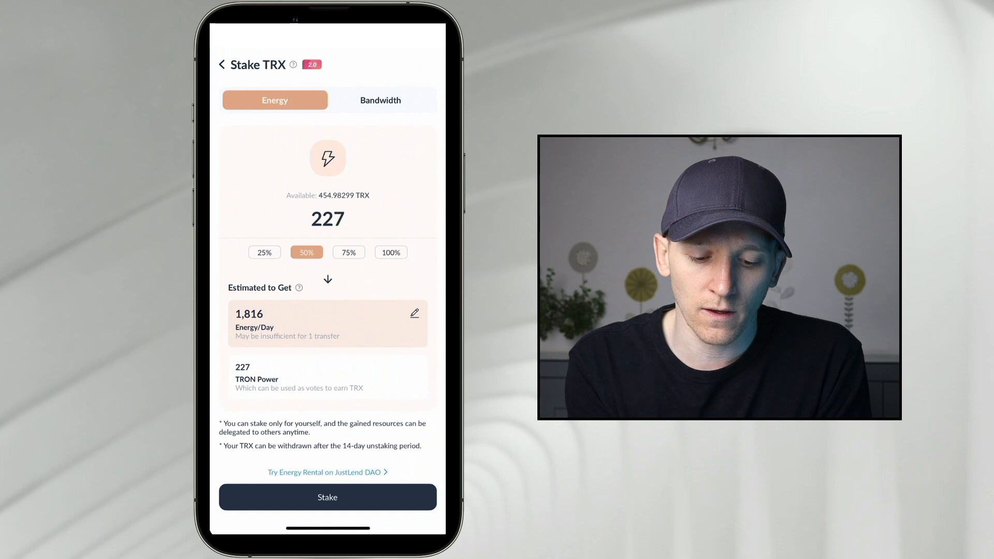
{"action": "left_click", "coordinate": [390, 251]}
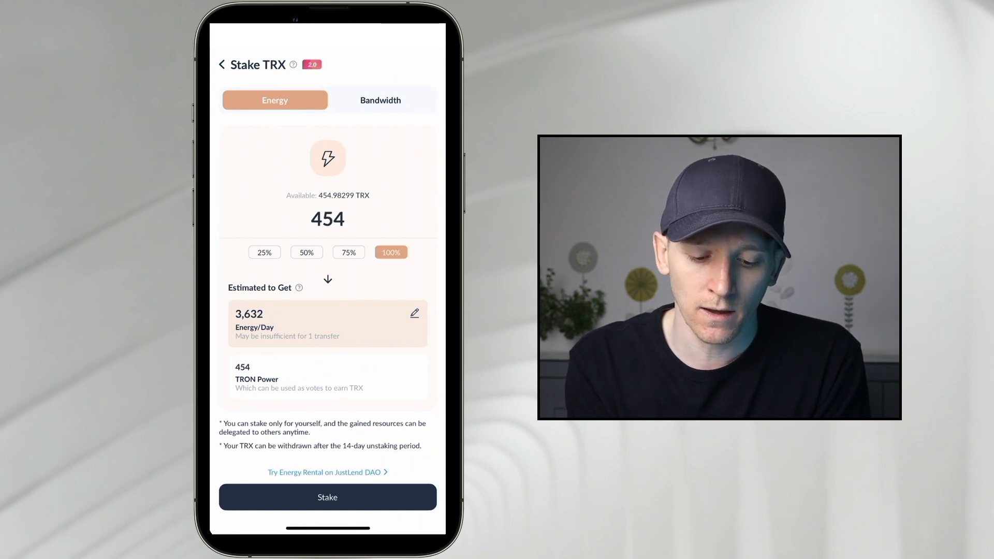
{"action": "left_click", "coordinate": [348, 251]}
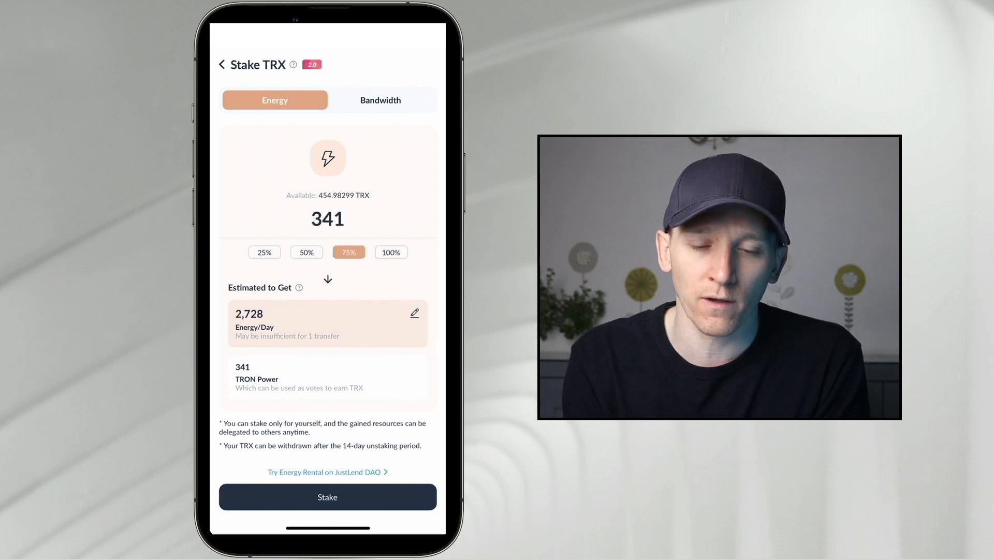
{"action": "left_click", "coordinate": [307, 253]}
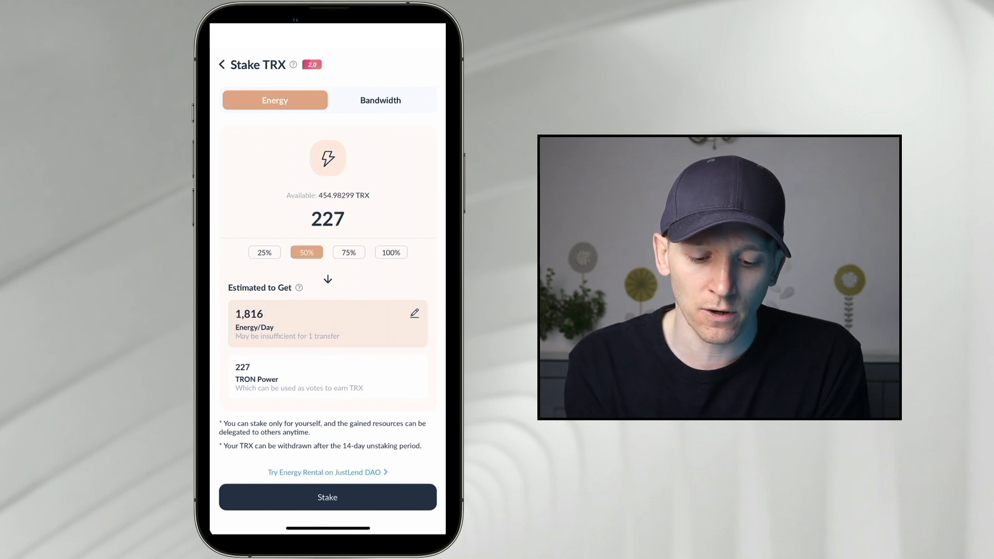
{"action": "left_click", "coordinate": [348, 252]}
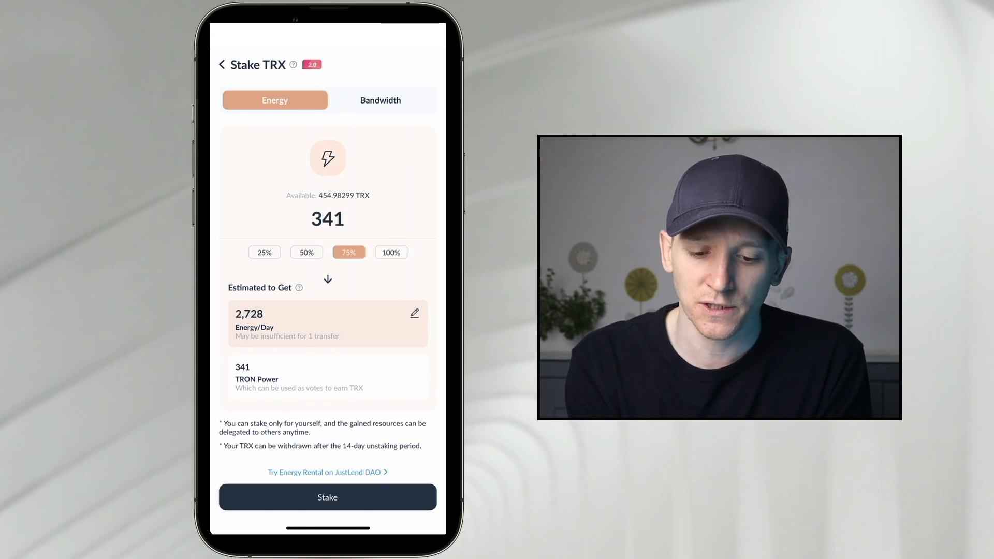
- Check the Bandwidth estimate at 75%, switch back to Energy, and return to the Stake 2.0 overview
{"action": "left_click", "coordinate": [380, 100]}
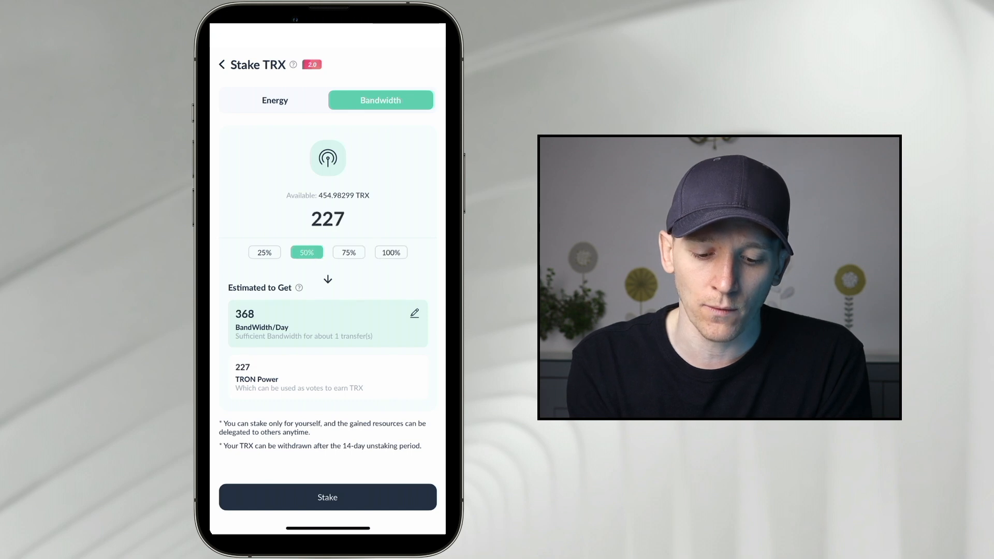
{"action": "left_click", "coordinate": [347, 252]}
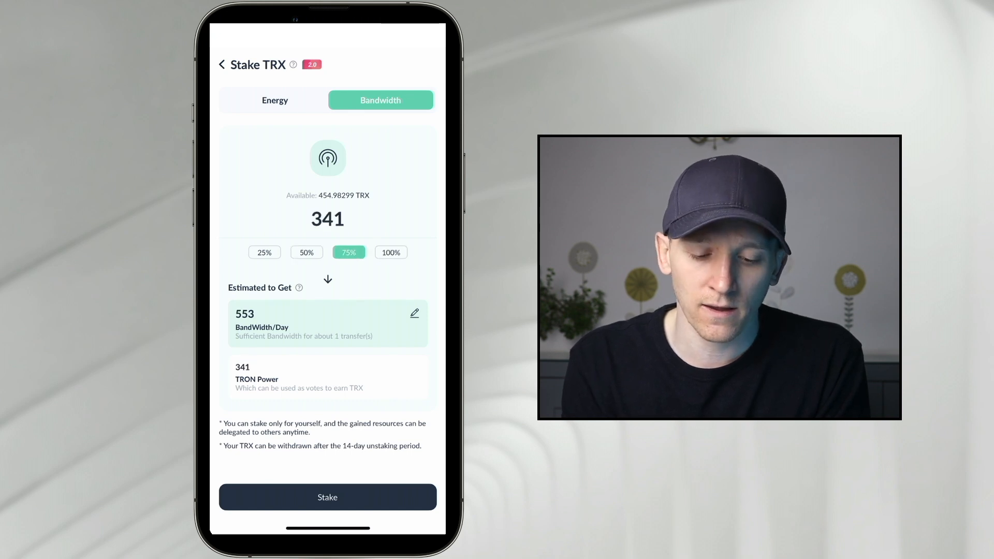
{"action": "left_click", "coordinate": [274, 100]}
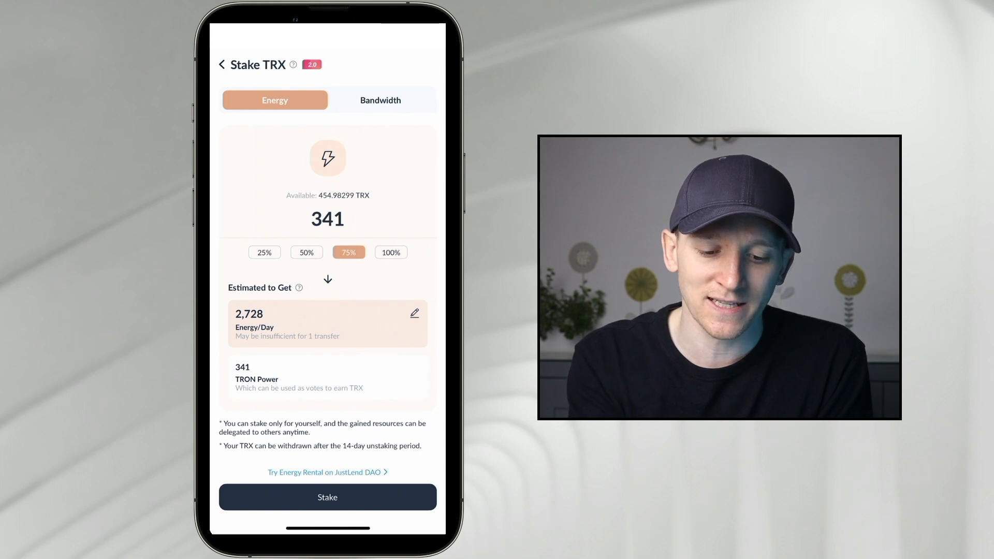
{"action": "left_click", "coordinate": [222, 64]}
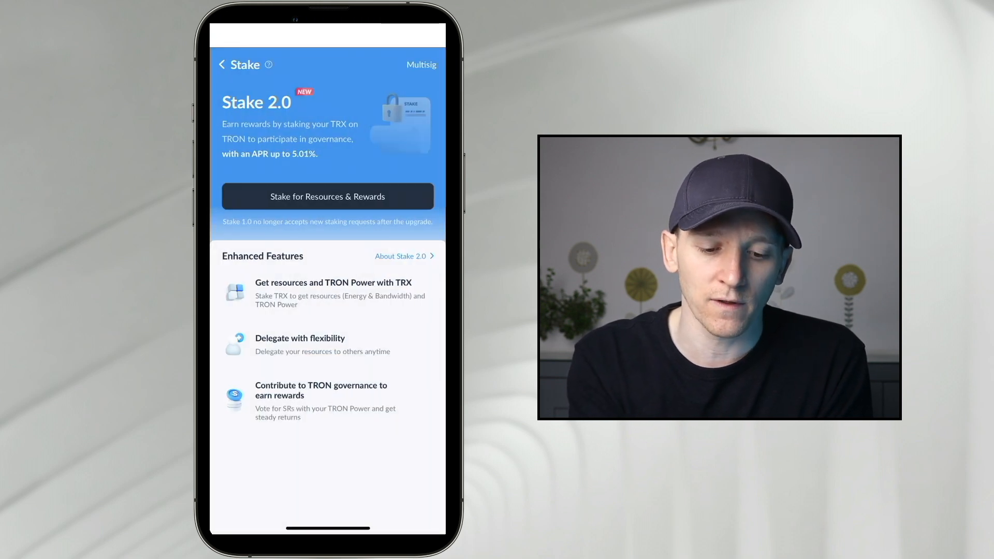
- From Discover, reach JustLend DAO Energy Rental and focus the Rent More Energy amount field
{"action": "left_click", "coordinate": [354, 504]}
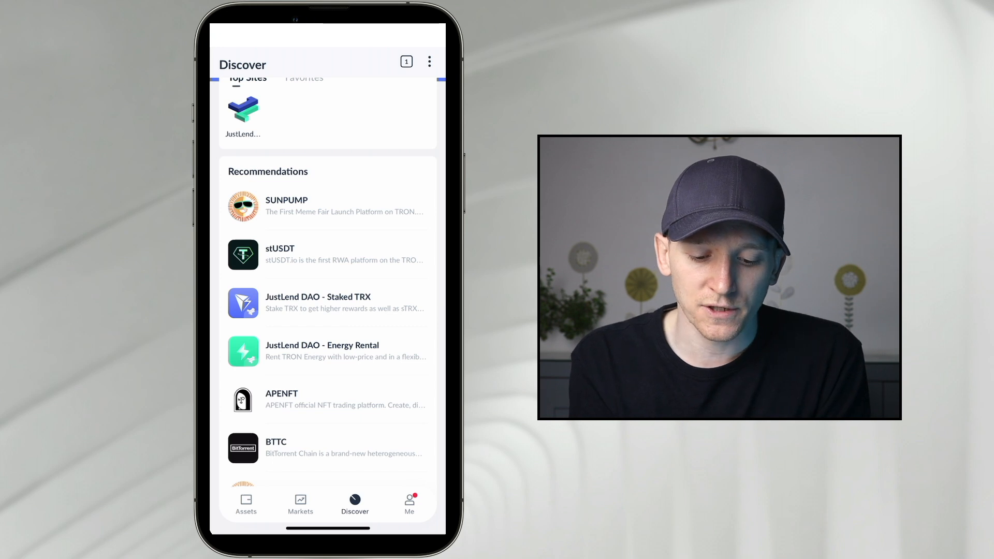
{"action": "left_click", "coordinate": [242, 108]}
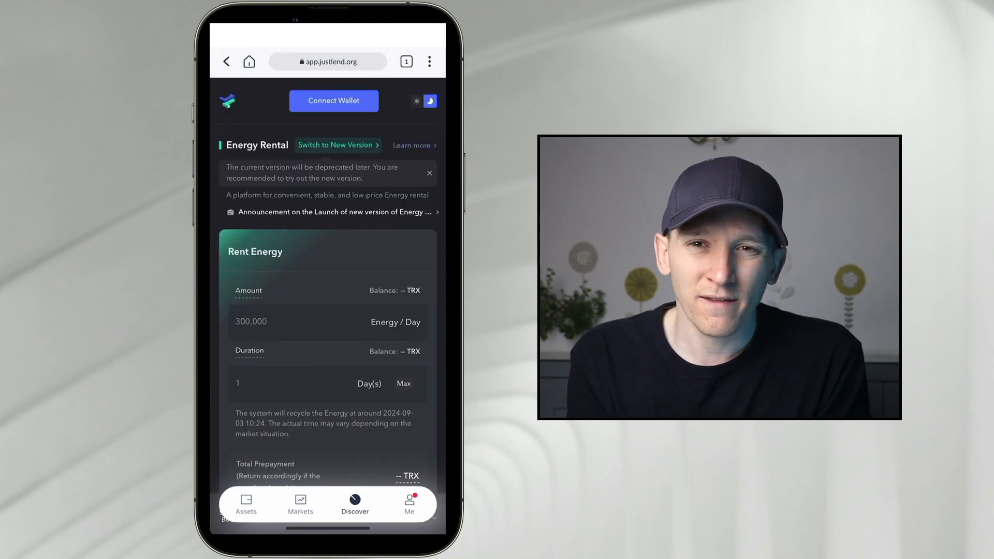
{"action": "left_click", "coordinate": [333, 100]}
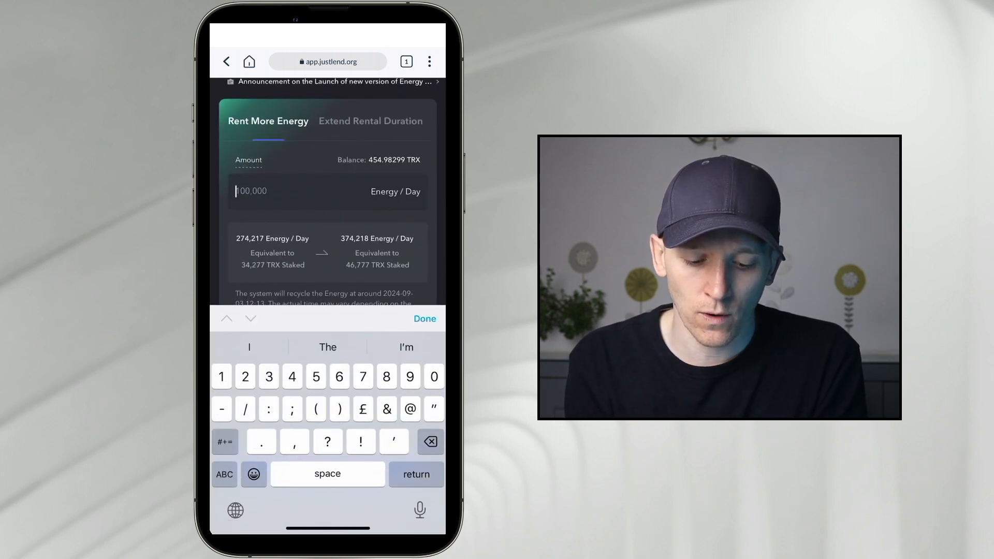
- Enter a rental amount of 200,000 Energy and finish the entry
{"action": "type", "text": "2000000"}
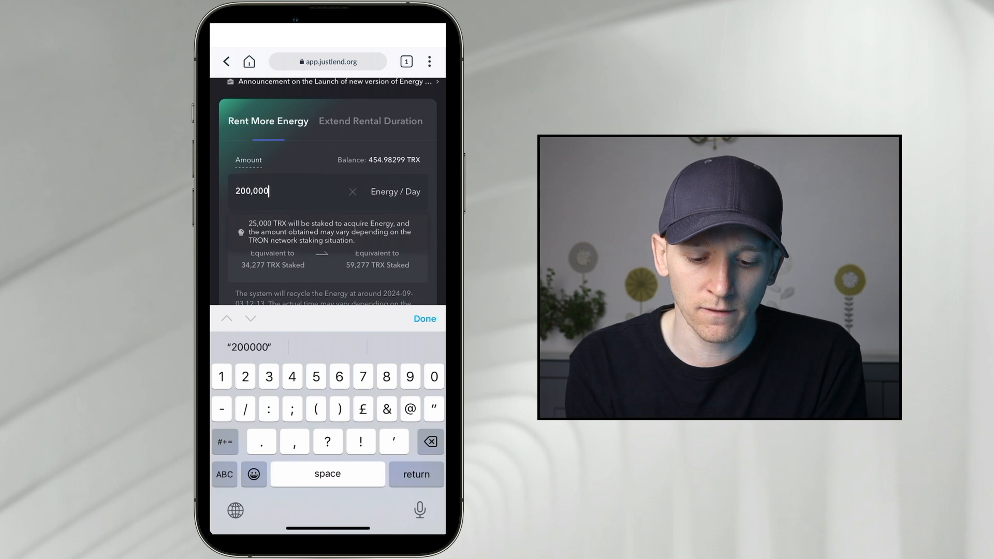
{"action": "left_click", "coordinate": [424, 318]}
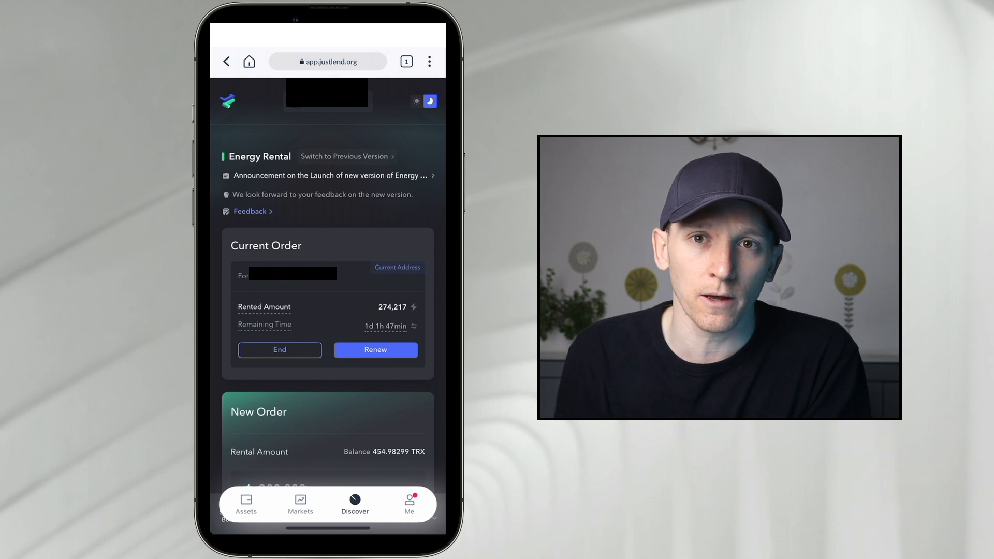
- Reach SunSwap on sun.io from Discover and switch the swap page to V3
{"action": "left_click", "coordinate": [245, 503]}
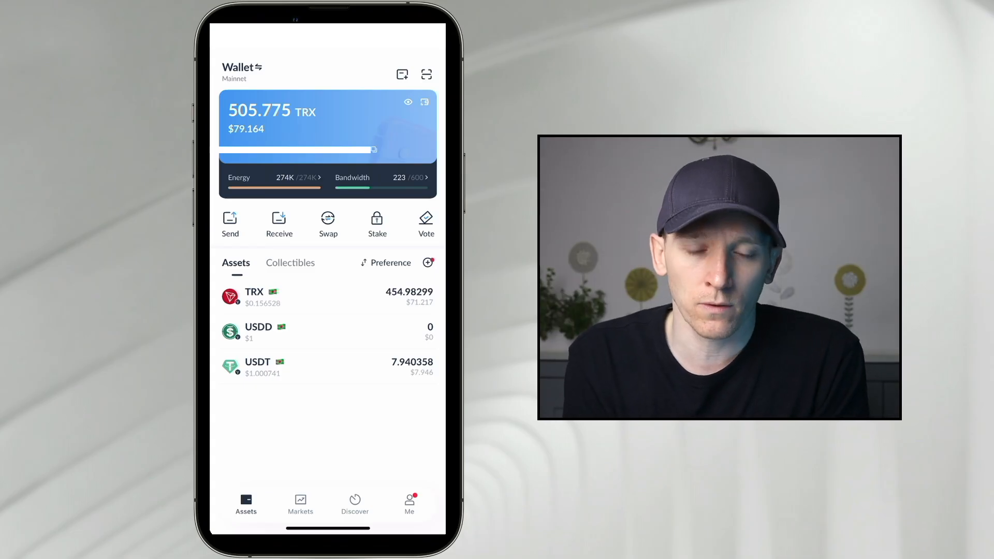
{"action": "left_click", "coordinate": [354, 503]}
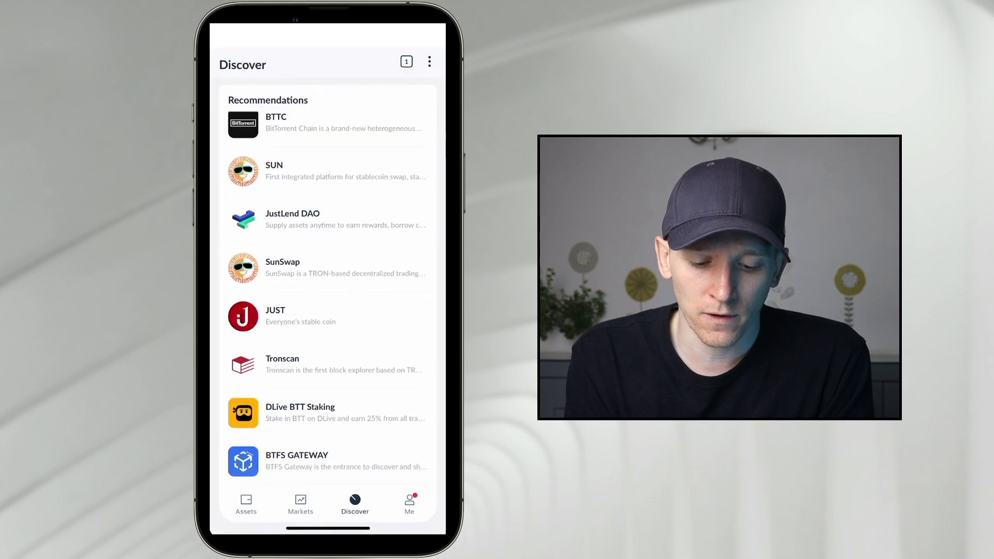
{"action": "left_click", "coordinate": [282, 262]}
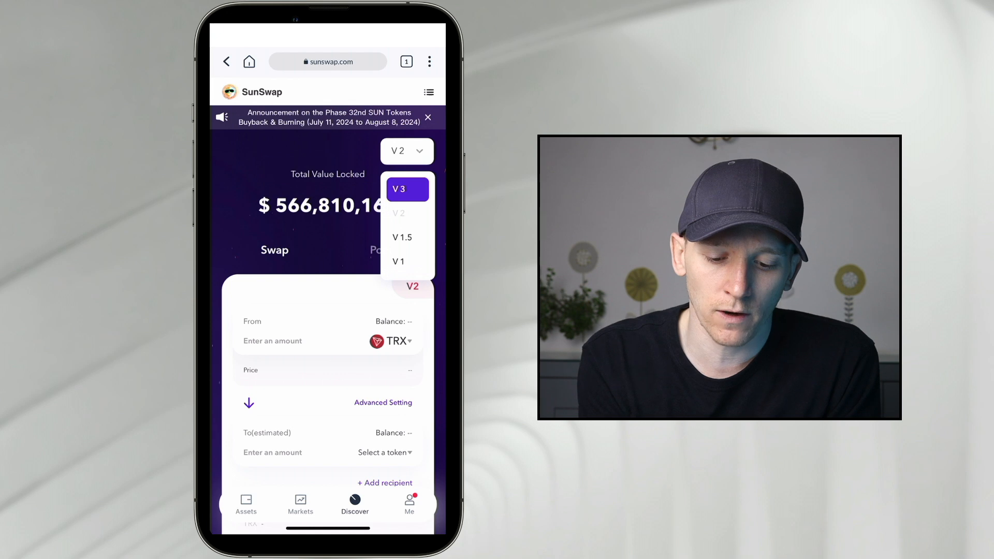
{"action": "left_click", "coordinate": [398, 188]}
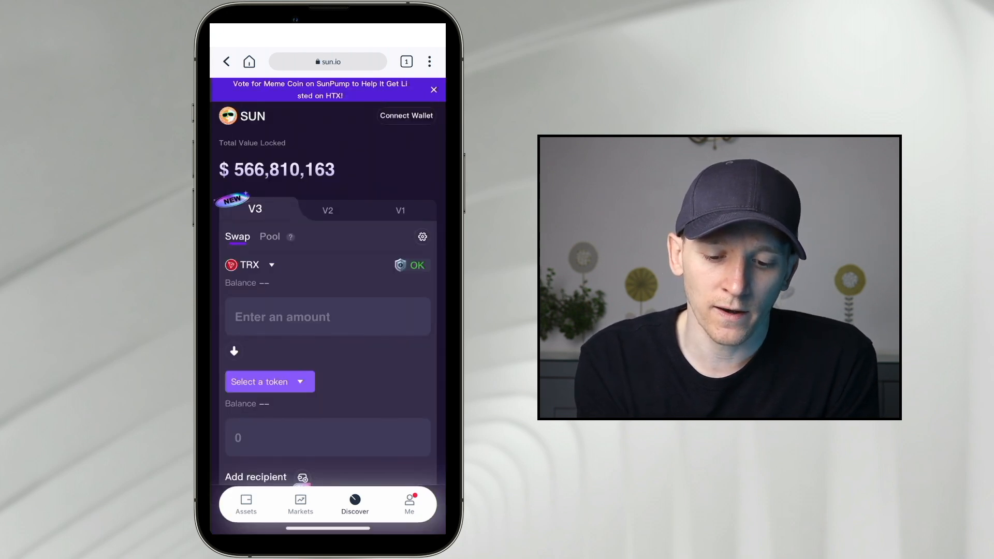
- Connect the TronLink wallet so the swap form shows the 454.98299 TRX balance
{"action": "left_click", "coordinate": [406, 115]}
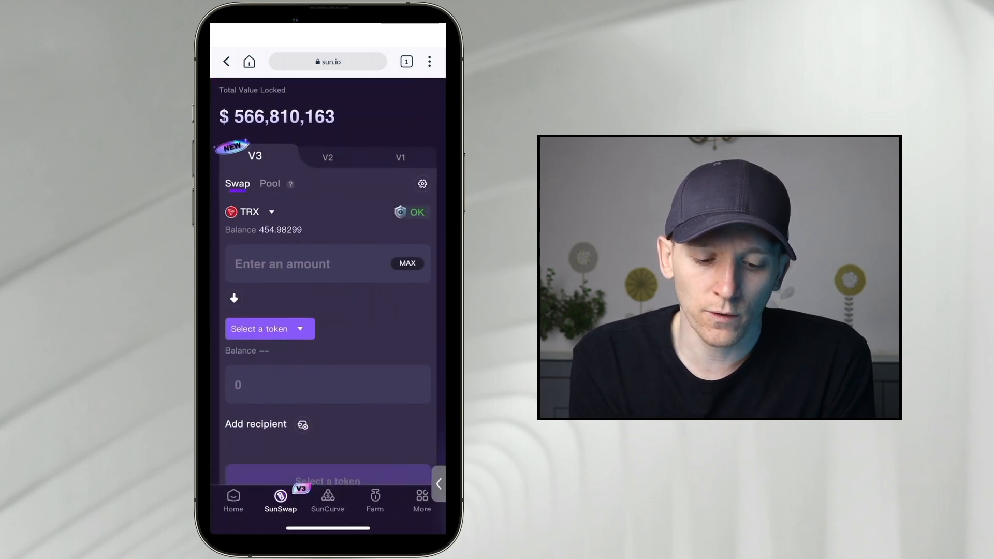
{"action": "scroll", "scroll_direction": "down", "scroll_amount": 3}
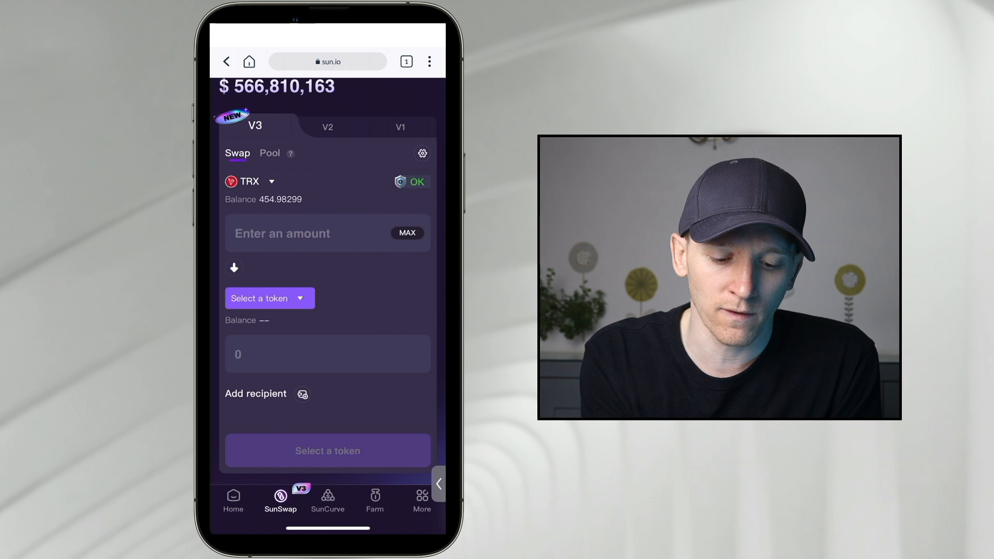
- Choose USDT as the token to sell, showing its 7.940358 balance, and review swap settings
{"action": "left_click", "coordinate": [269, 299]}
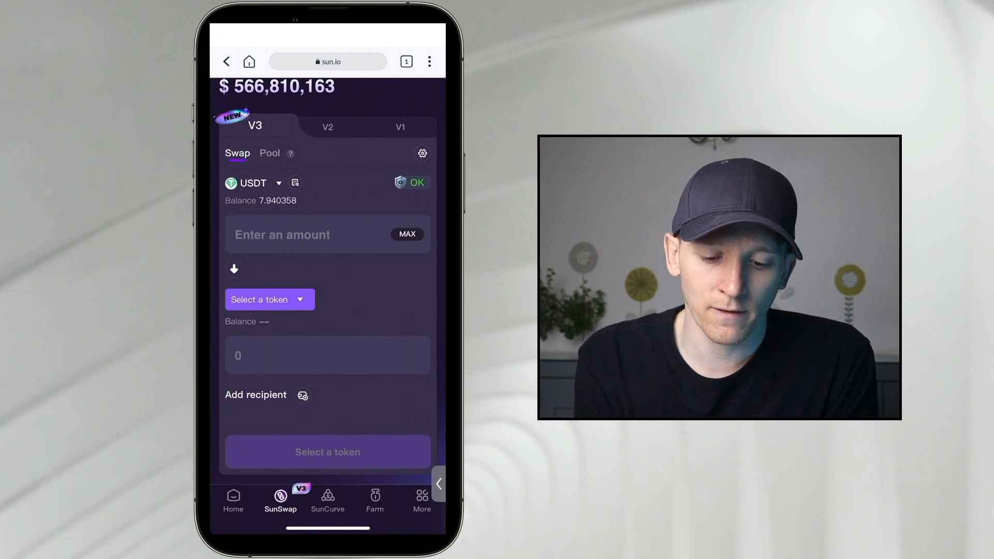
{"action": "left_click", "coordinate": [422, 153]}
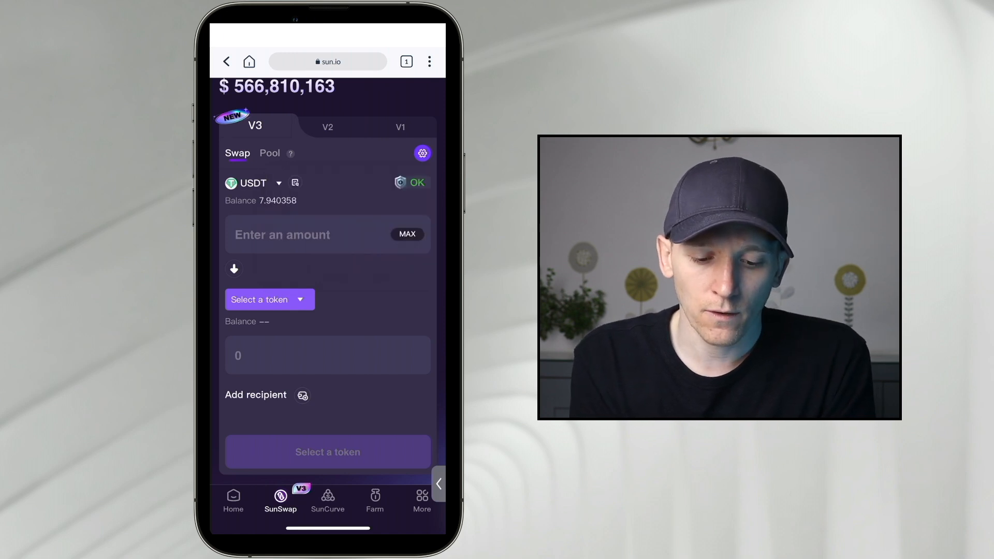
- Sell the MAX 7.940358 USDT for TRX quoting 50.960544, removing the separate recipient address
{"action": "left_click", "coordinate": [406, 234]}
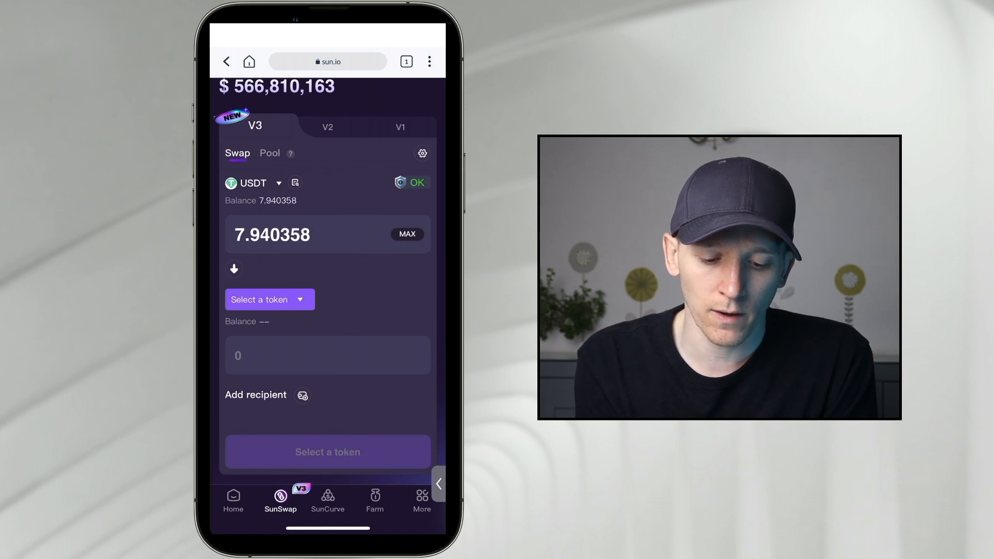
{"action": "left_click", "coordinate": [269, 299]}
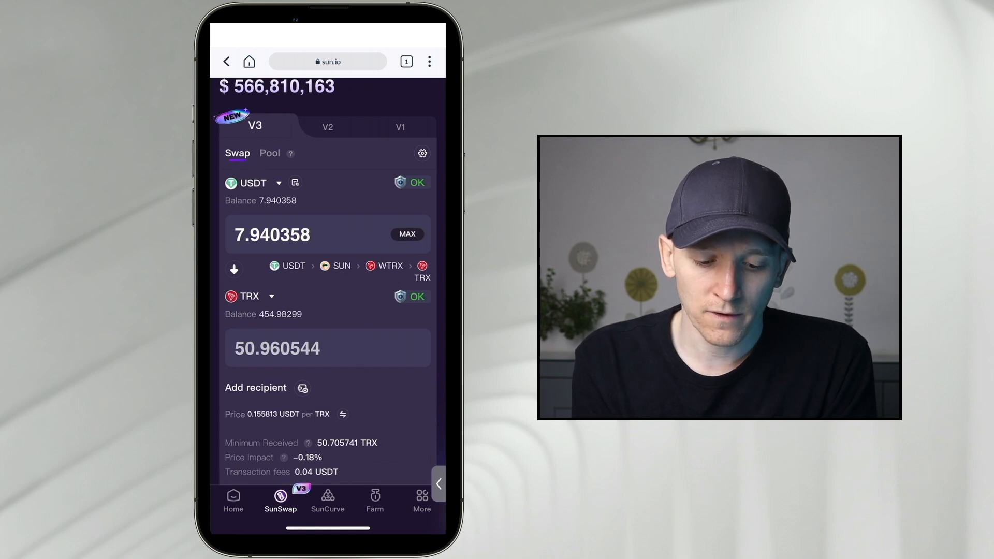
{"action": "scroll", "scroll_direction": "down", "scroll_amount": 3}
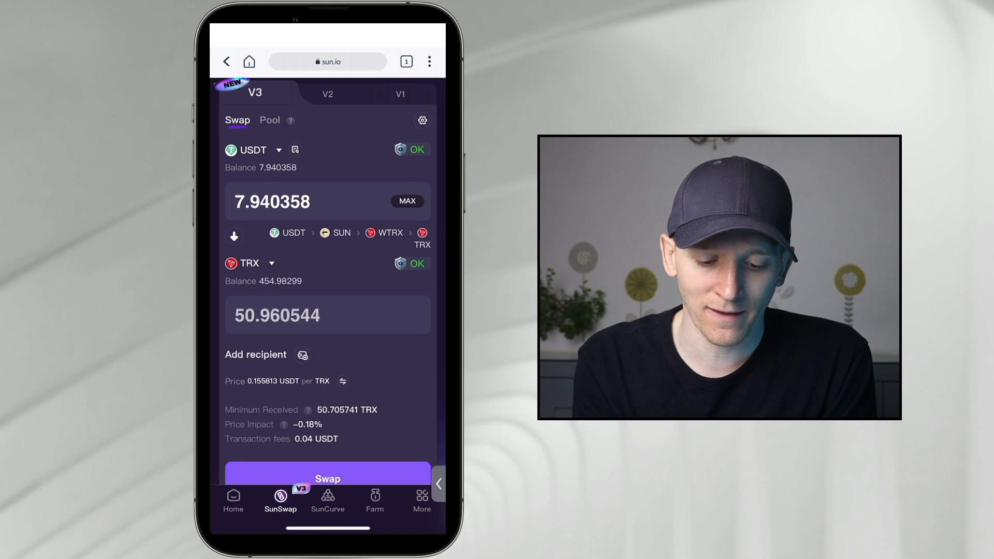
{"action": "scroll", "scroll_direction": "down", "scroll_amount": 3}
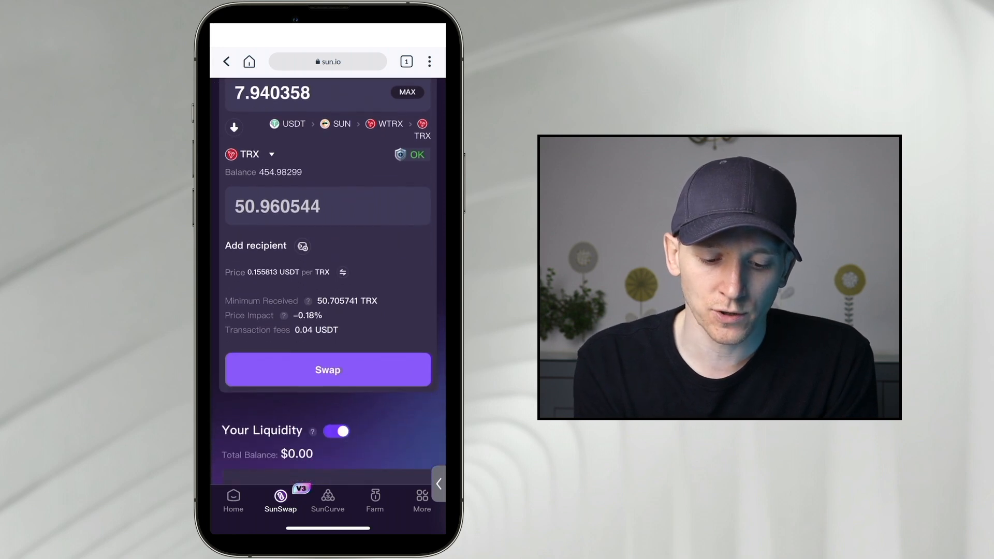
{"action": "scroll", "scroll_direction": "down", "scroll_amount": 3}
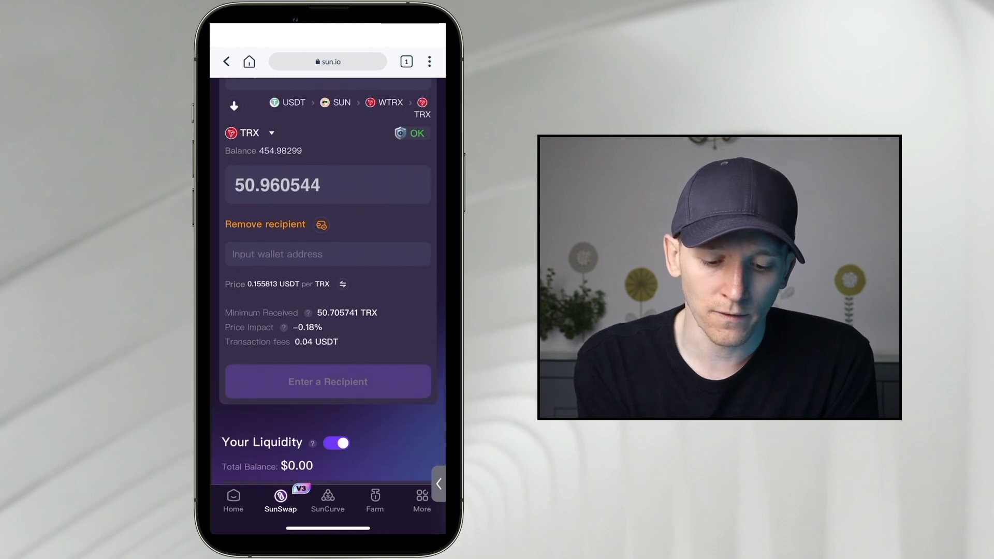
{"action": "left_click", "coordinate": [265, 223]}
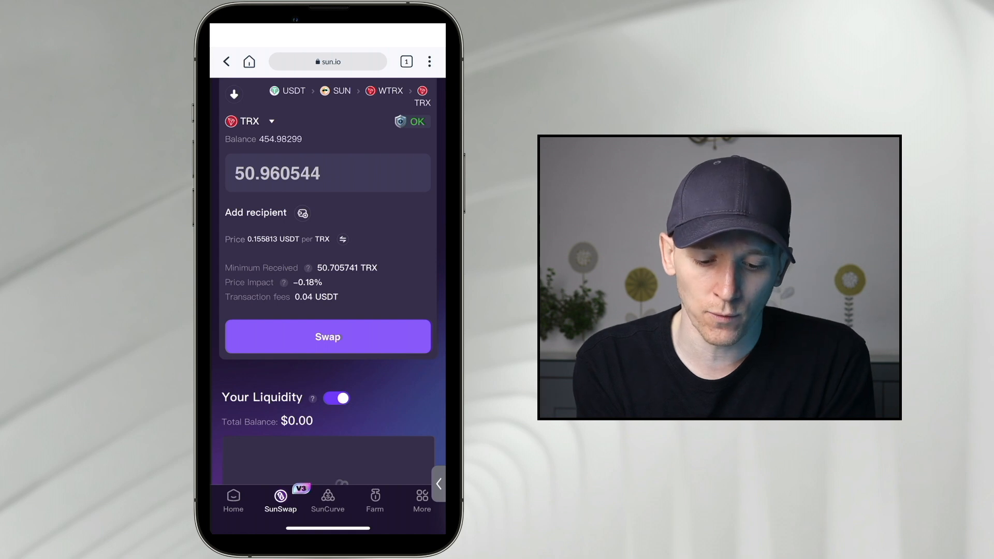
{"action": "scroll", "scroll_direction": "up", "scroll_amount": 3}
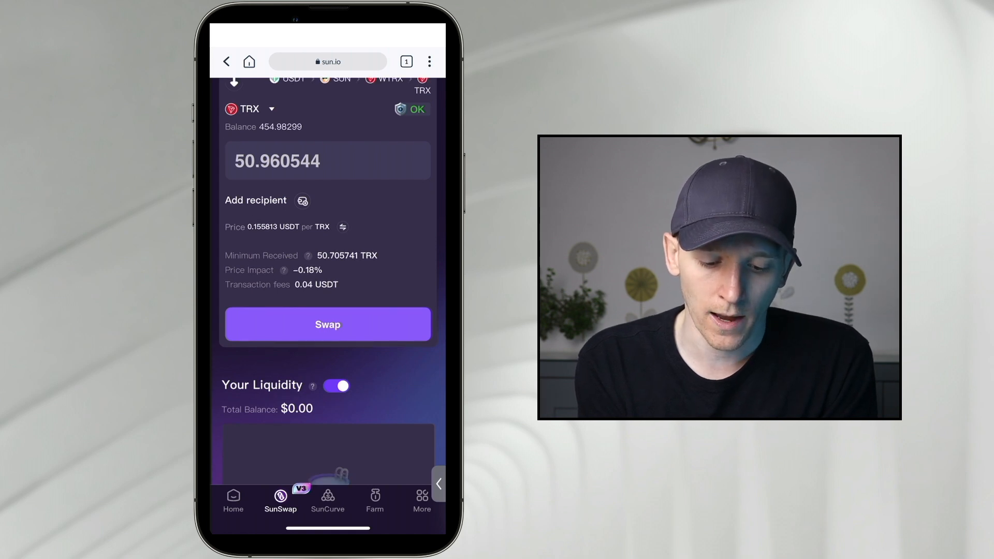
- Submit the swap and approve SUN's contract to trade USDT in TronLink
{"action": "left_click", "coordinate": [327, 324]}
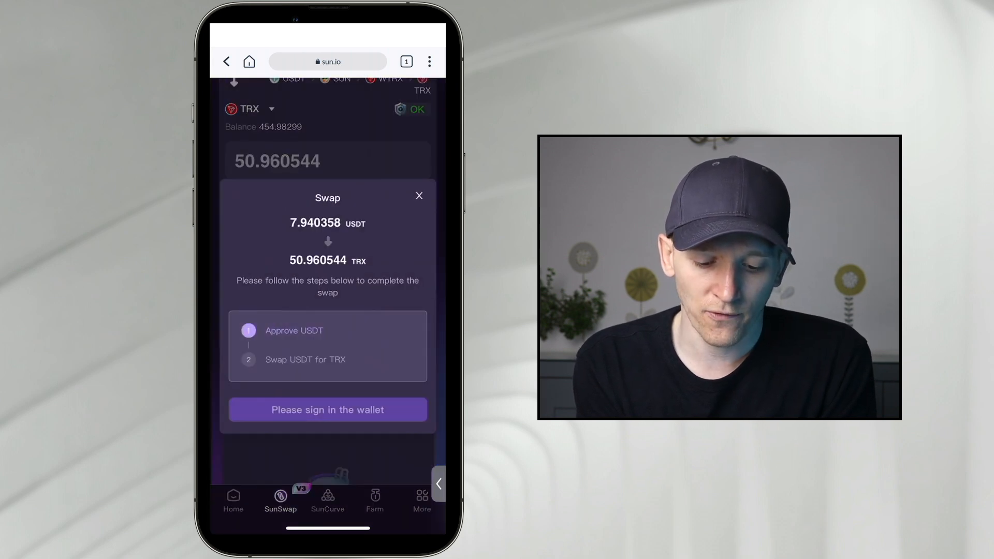
{"action": "left_click", "coordinate": [327, 410]}
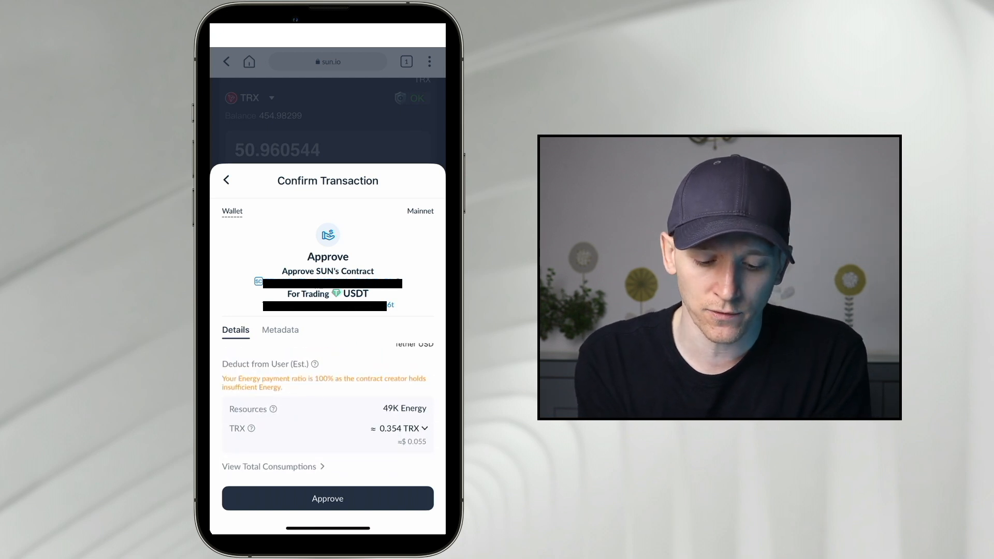
{"action": "left_click", "coordinate": [328, 498]}
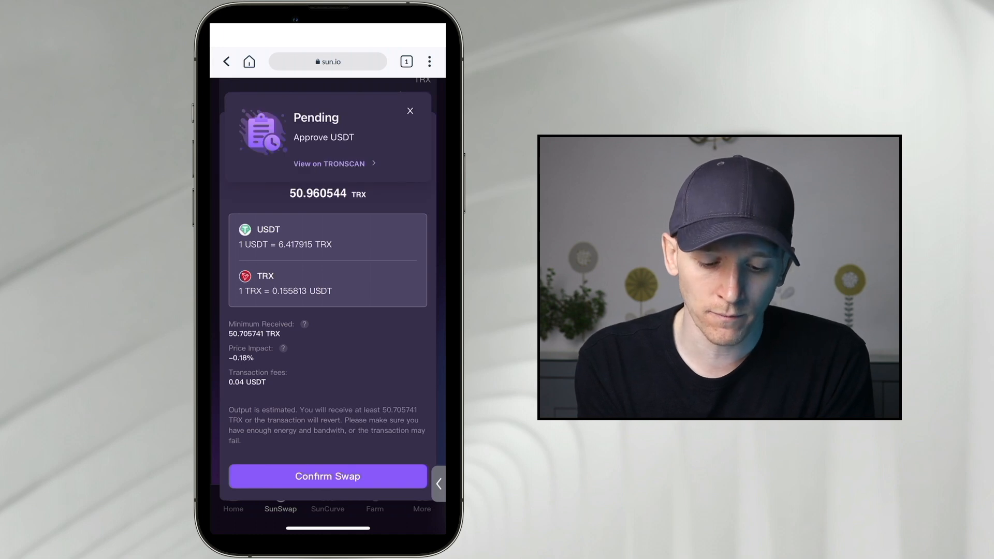
- Confirm the swap and review the TronLink fee breakdown of about 65.1246 TRX
{"action": "left_click", "coordinate": [327, 476]}
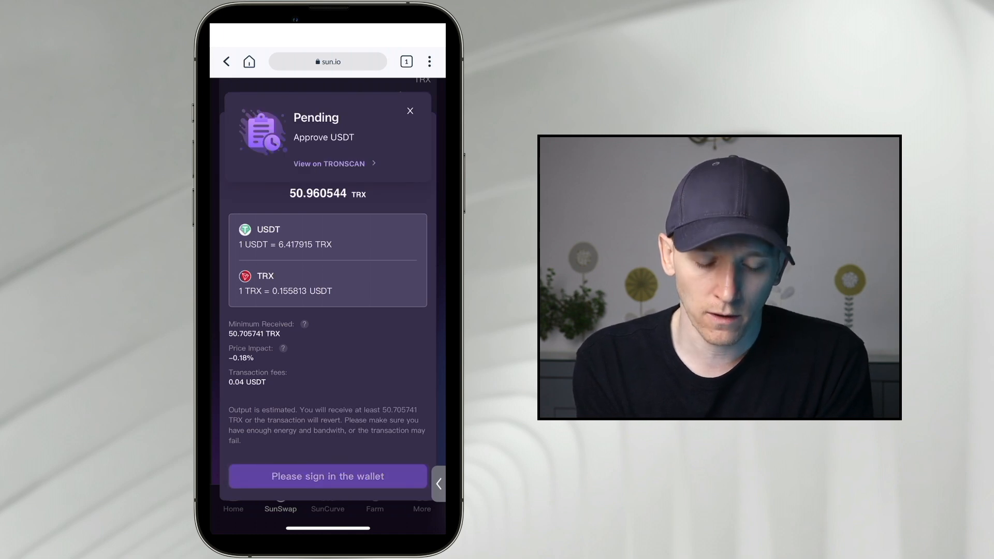
{"action": "left_click", "coordinate": [327, 476]}
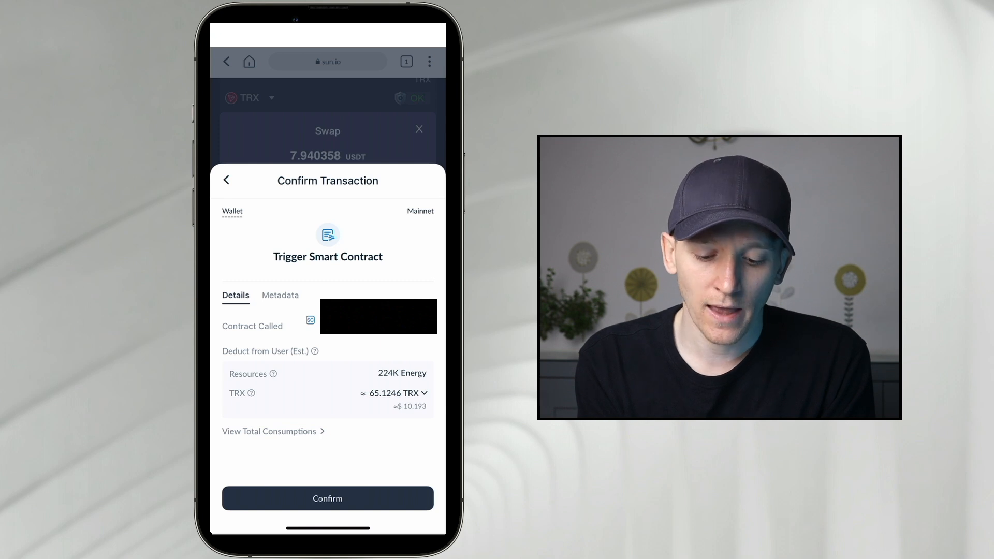
{"action": "left_click", "coordinate": [393, 393]}
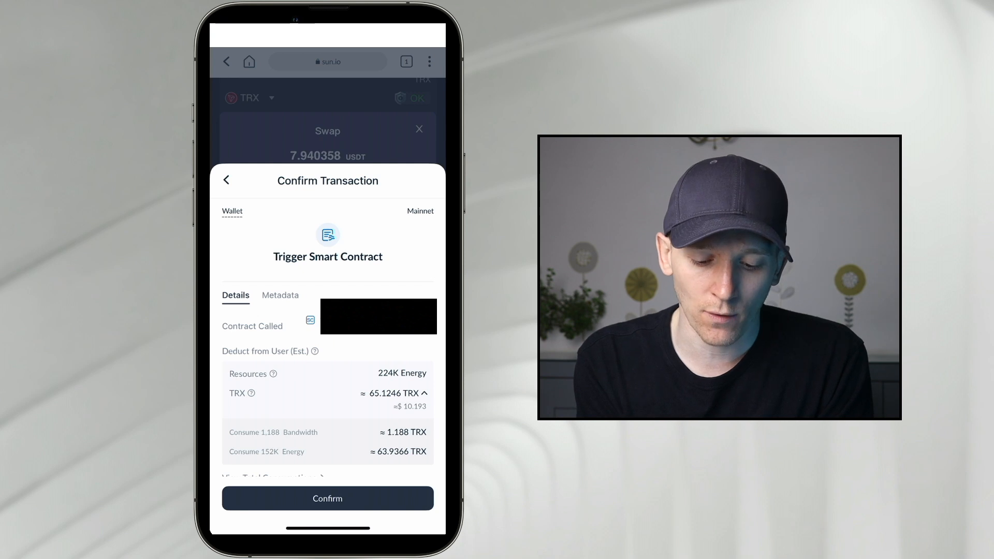
{"action": "left_click", "coordinate": [424, 394]}
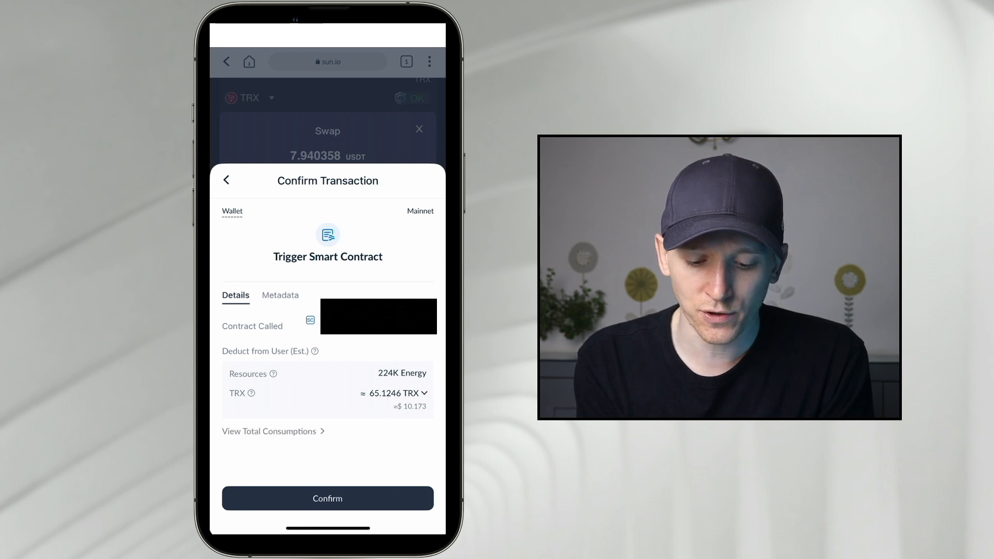